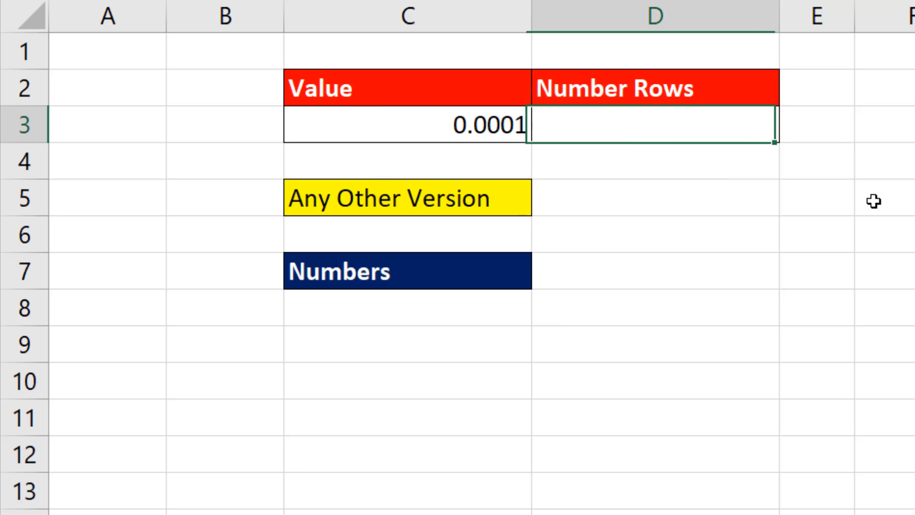
- Set the Number Rows cell D3 to 5
{"action": "type", "text": "5"}
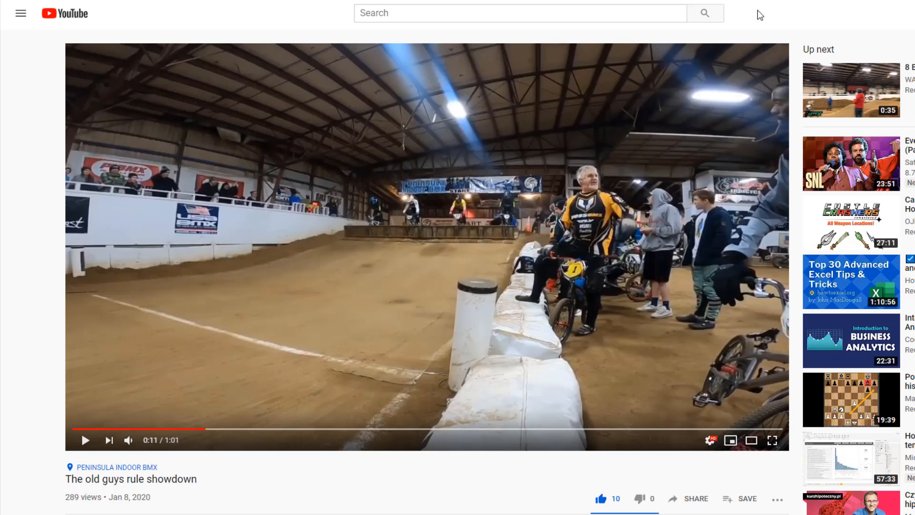
{"action": "key", "text": "alt+tab"}
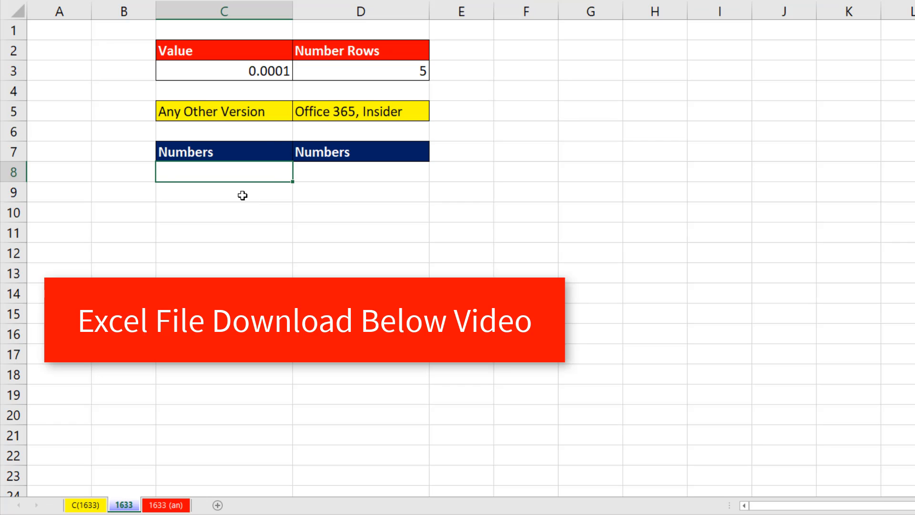
{"action": "mouse_move", "coordinate": [413, 86]}
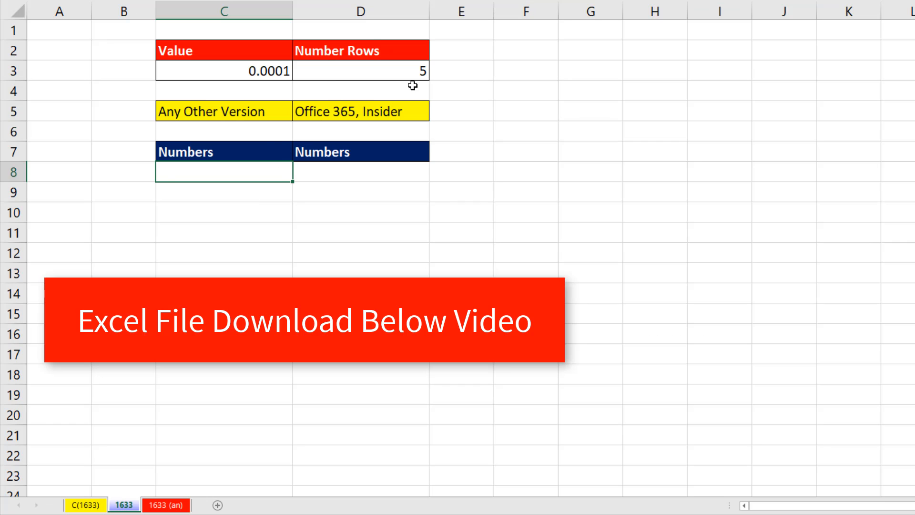
- Enter the row-counting formula =ROWS(C$8:C8) in C8 with the first cell anchored
{"action": "type", "text": "=rows"}
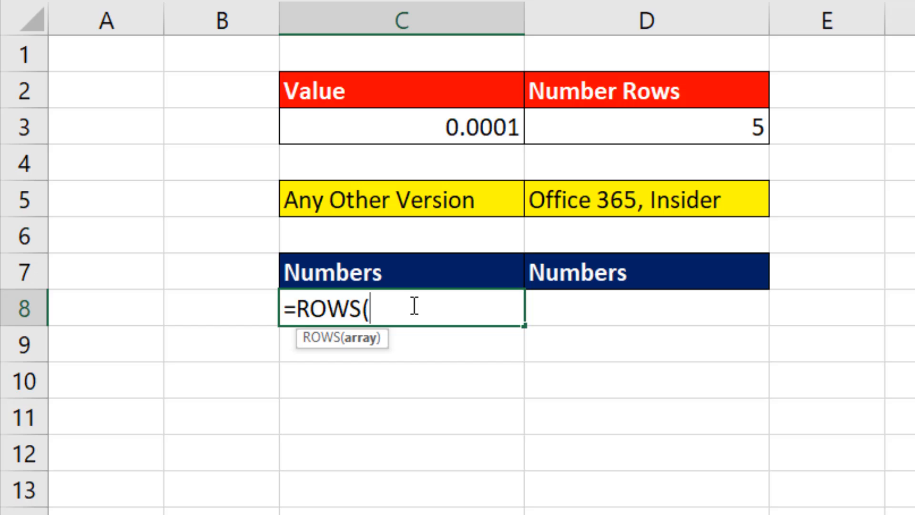
{"action": "mouse_move", "coordinate": [332, 350]}
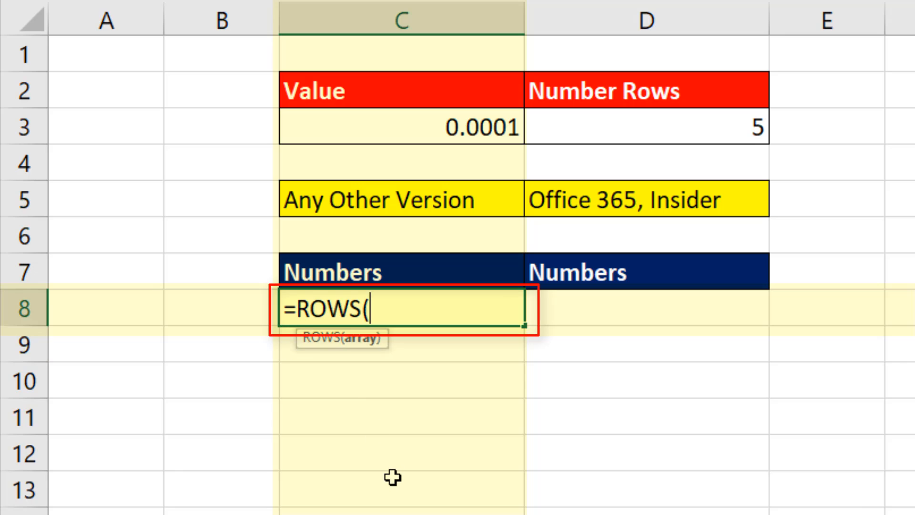
{"action": "type", "text": "C$"}
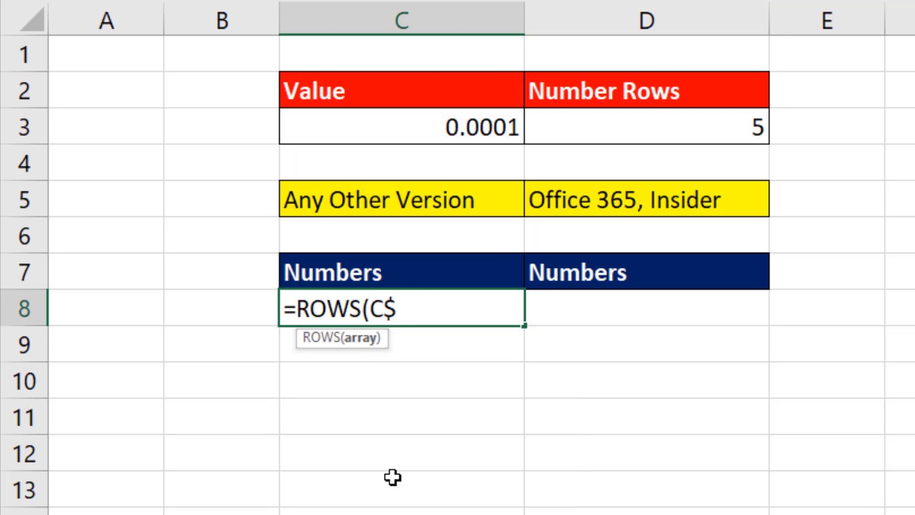
{"action": "type", "text": "8:C"}
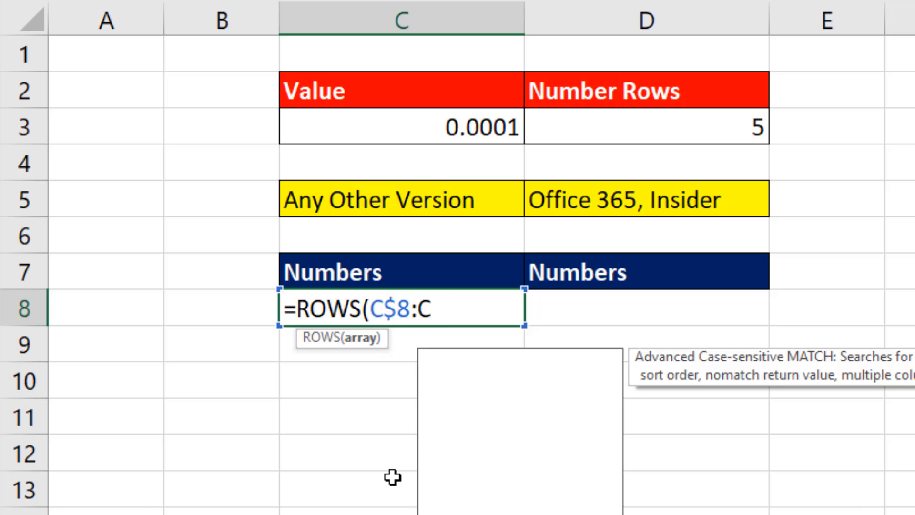
{"action": "type", "text": "8)"}
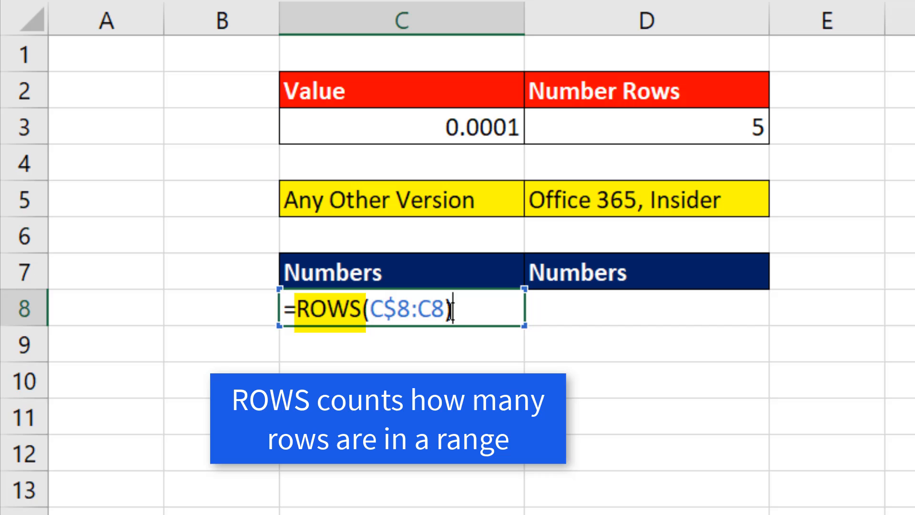
{"action": "key", "text": "ctrl+enter"}
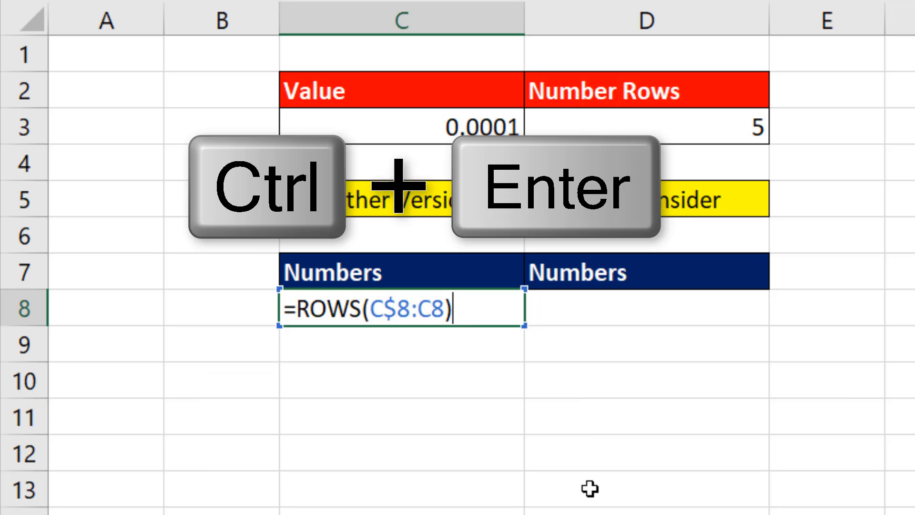
- Fill the counter down and extend it to =ROWS(C$8:C8)>$D$3, giving FALSE then TRUE
{"action": "key", "text": "Ctrl+Enter"}
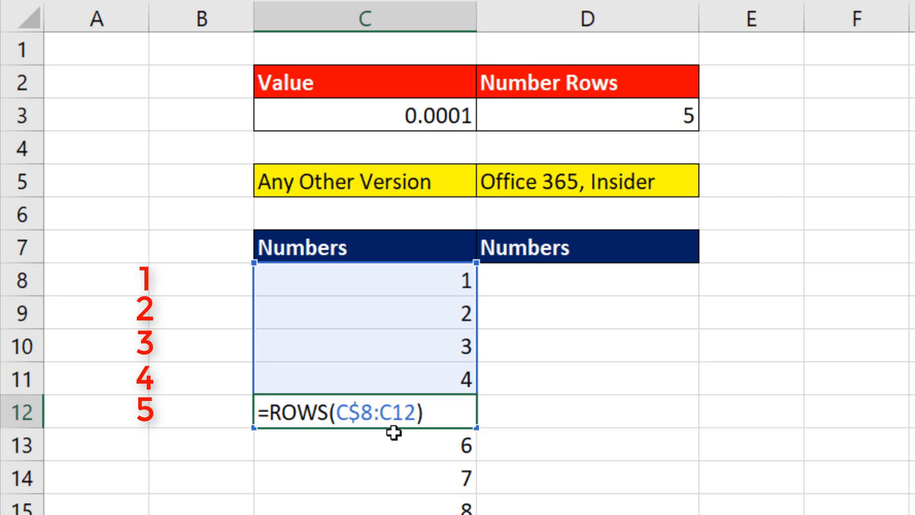
{"action": "key", "text": "f2"}
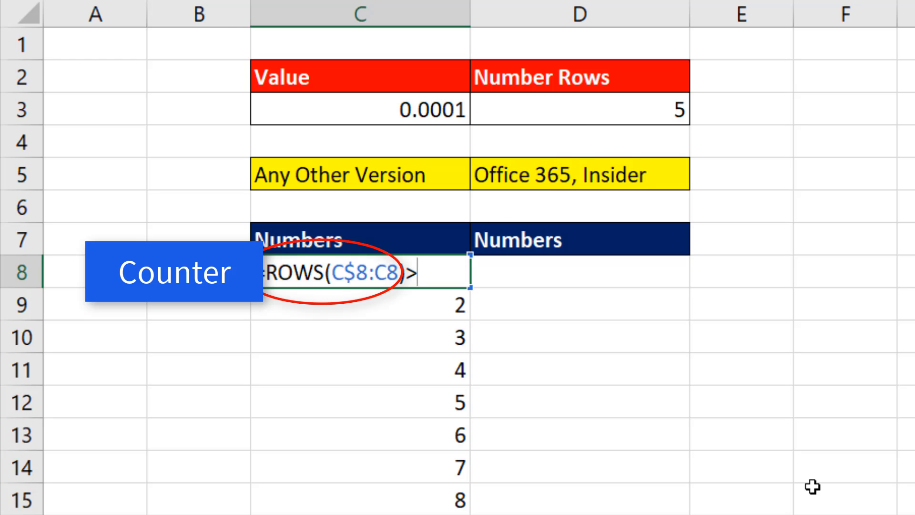
{"action": "left_click", "coordinate": [580, 109]}
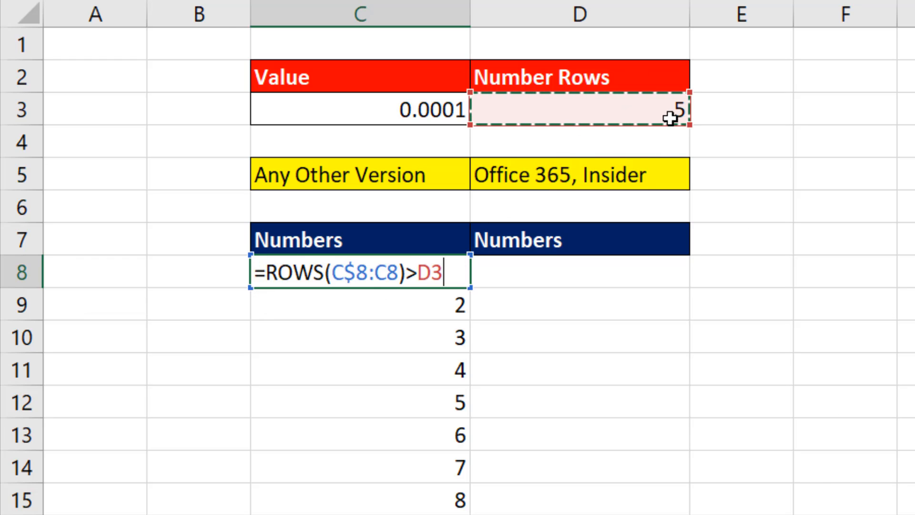
{"action": "key", "text": "F4"}
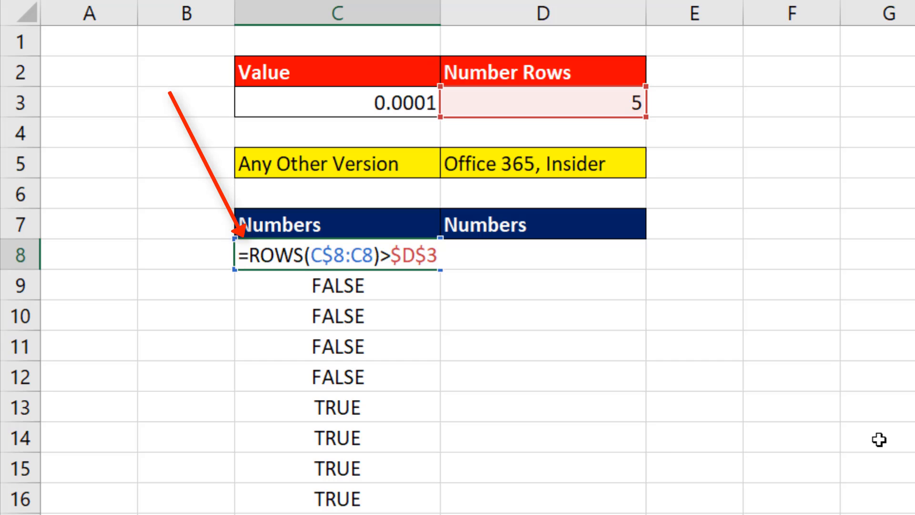
- Wrap the test as =IF(...,"",$C$3) and fill it down so 0.0001 repeats for the set rows
{"action": "type", "text": "if"}
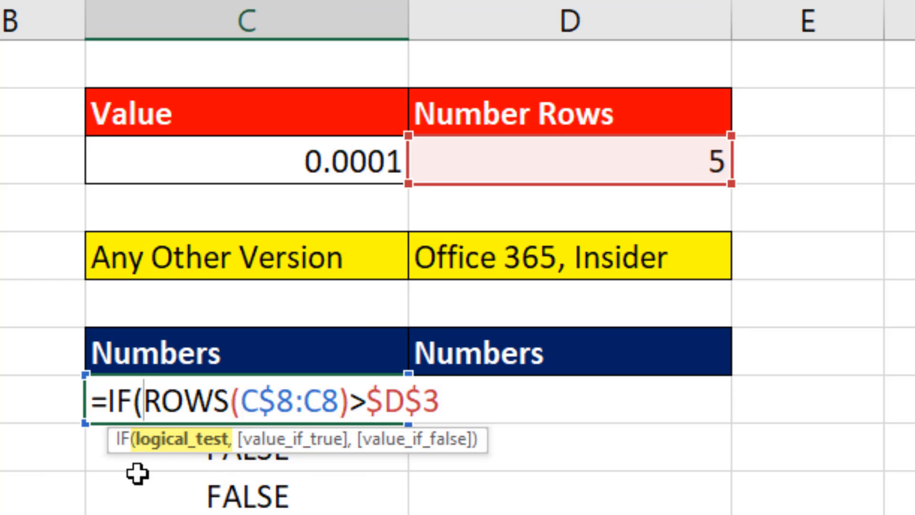
{"action": "mouse_move", "coordinate": [227, 461]}
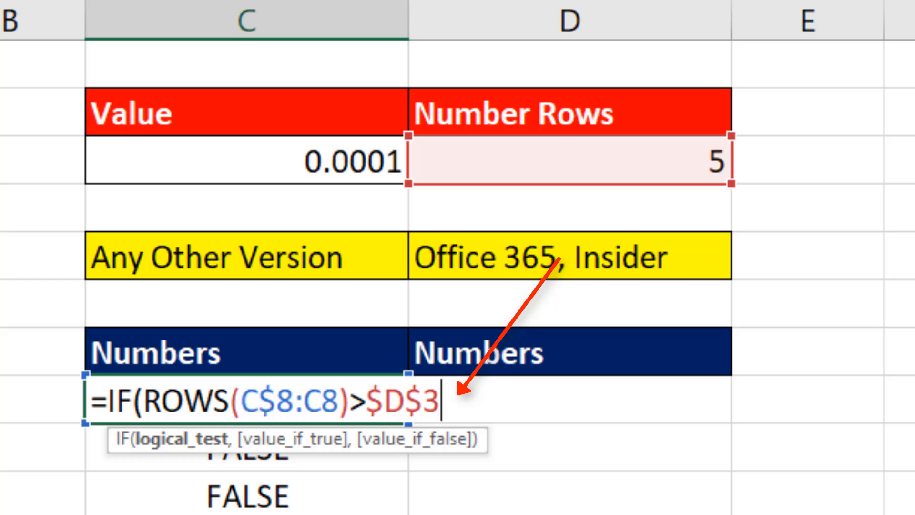
{"action": "type", "text": ","}
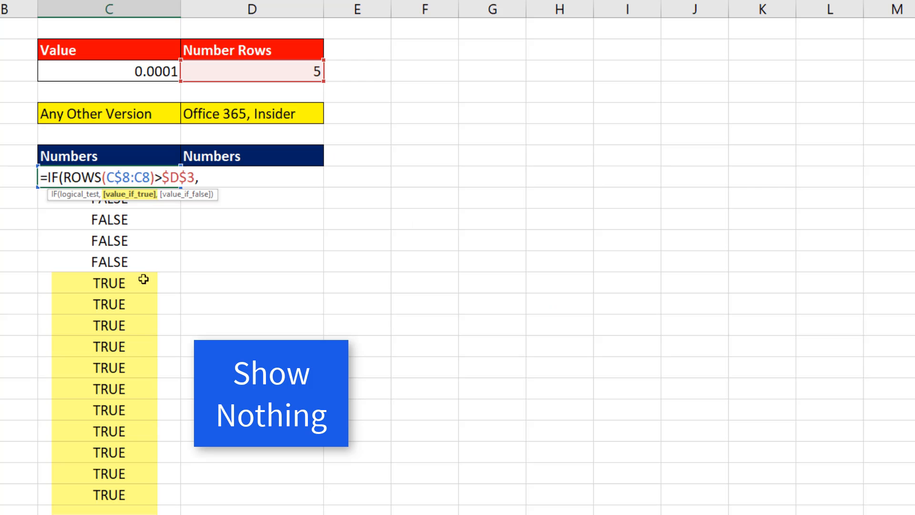
{"action": "mouse_move", "coordinate": [299, 338]}
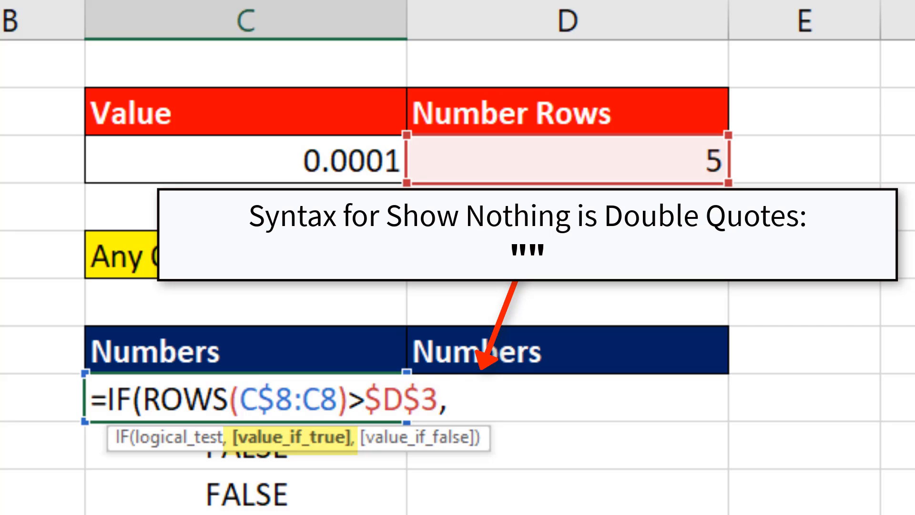
{"action": "type", "text": "\"\""}
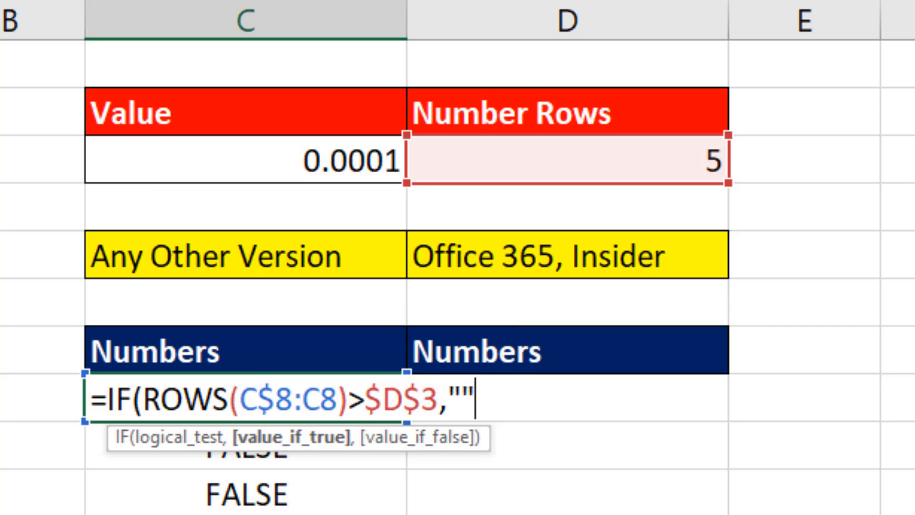
{"action": "type", "text": ","}
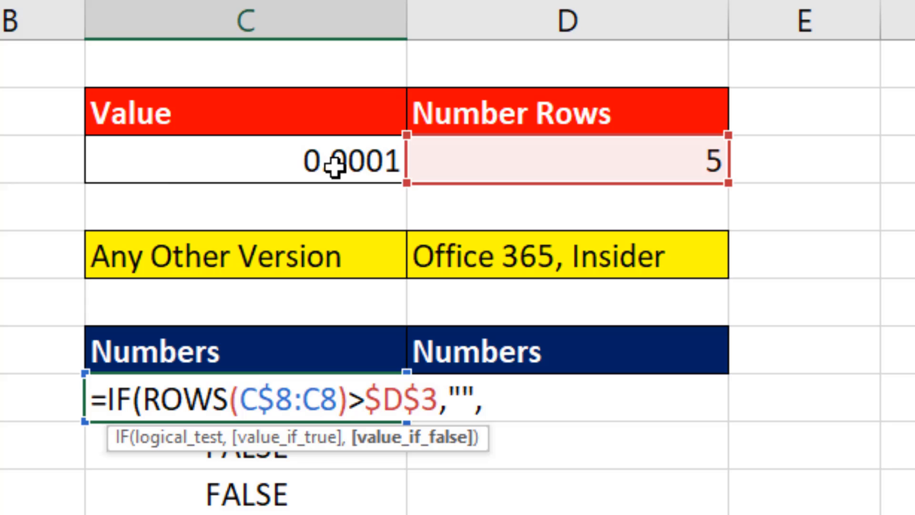
{"action": "left_click", "coordinate": [245, 162]}
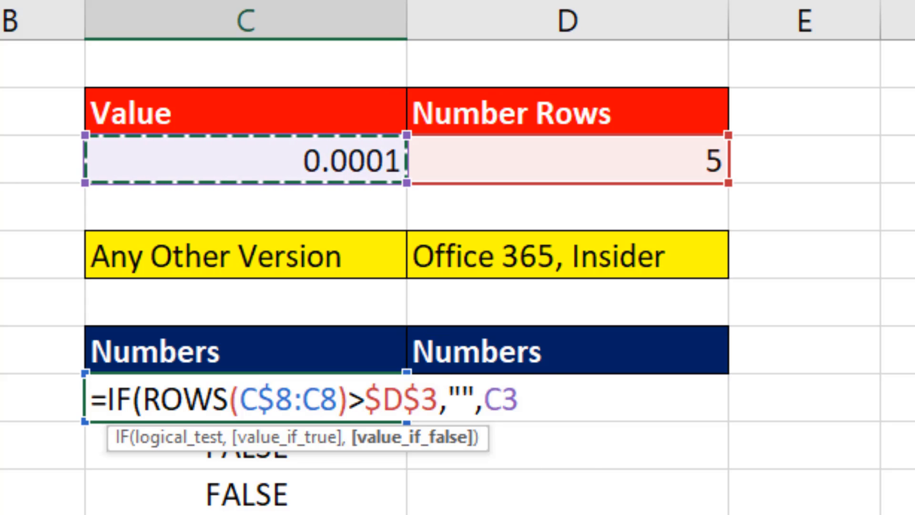
{"action": "key", "text": "F4"}
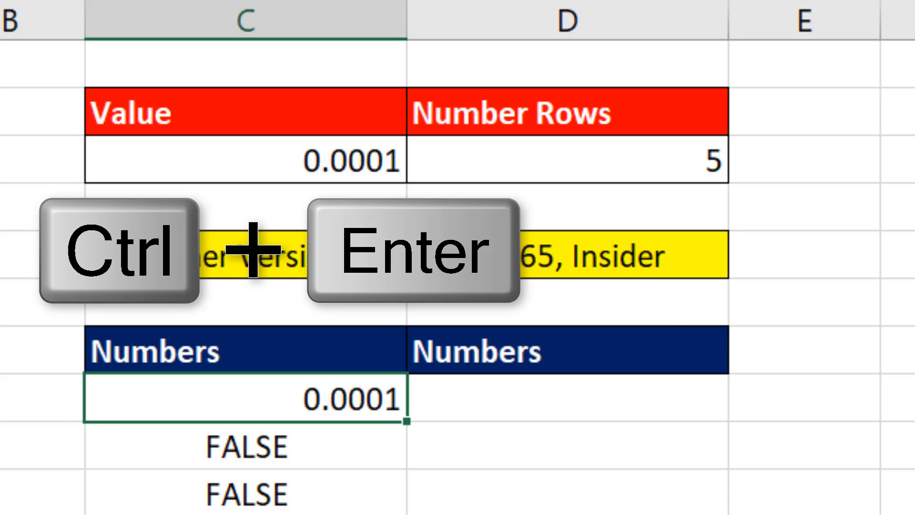
{"action": "key", "text": "ctrl+enter"}
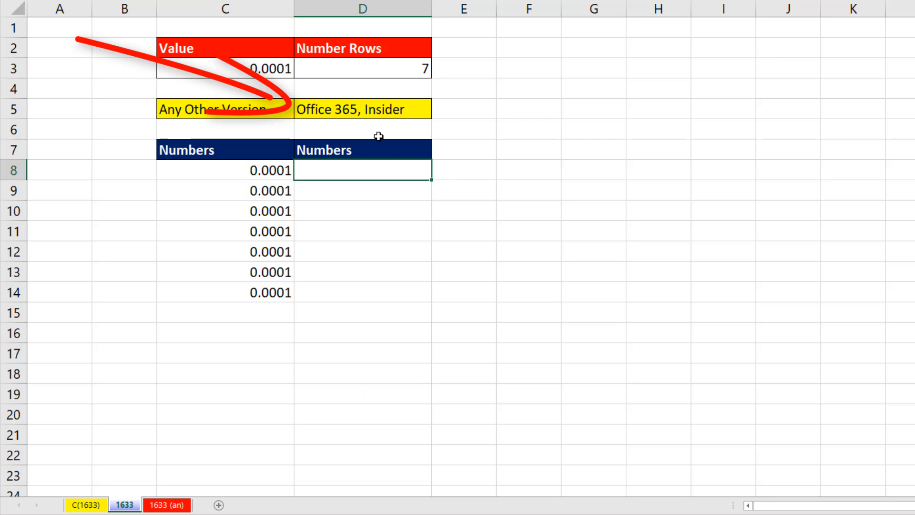
- Build =SEQUENCE(D3,,C3,0) in D8 so the value spills for the requested row count
{"action": "type", "text": "=s"}
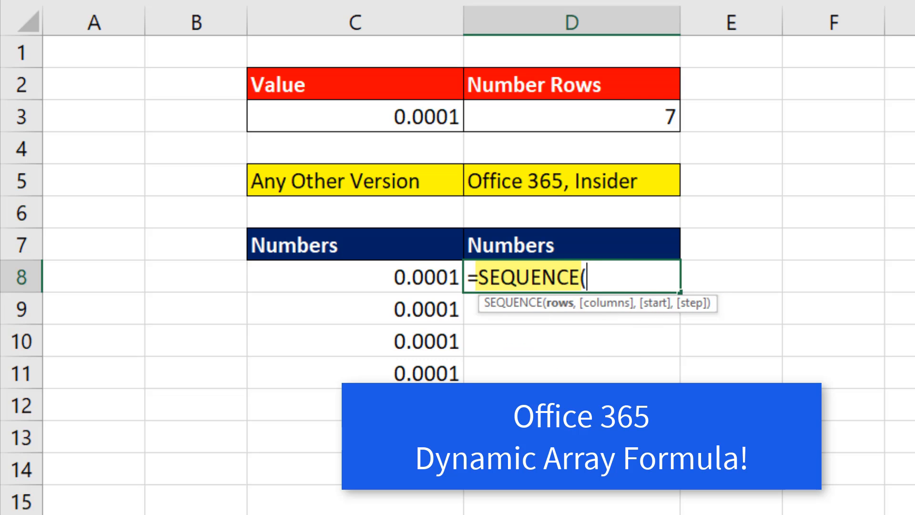
{"action": "mouse_move", "coordinate": [578, 309]}
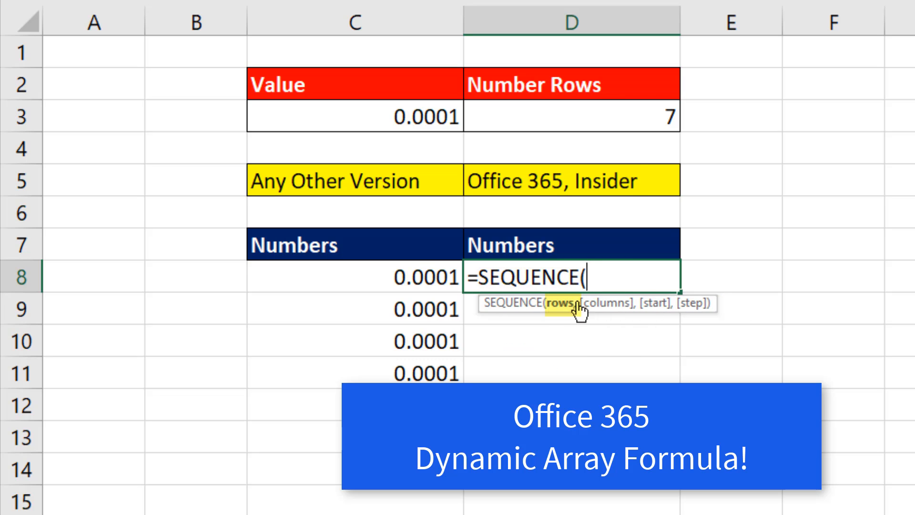
{"action": "left_click", "coordinate": [571, 115]}
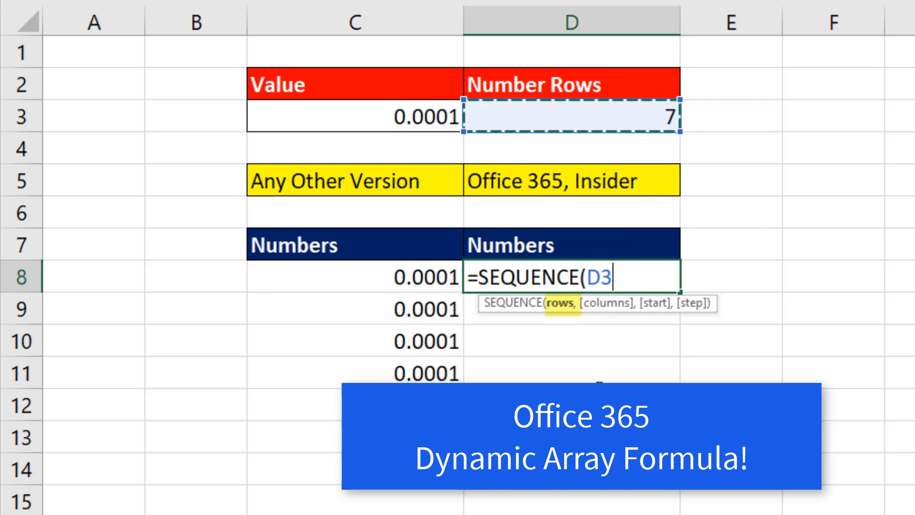
{"action": "type", "text": ","}
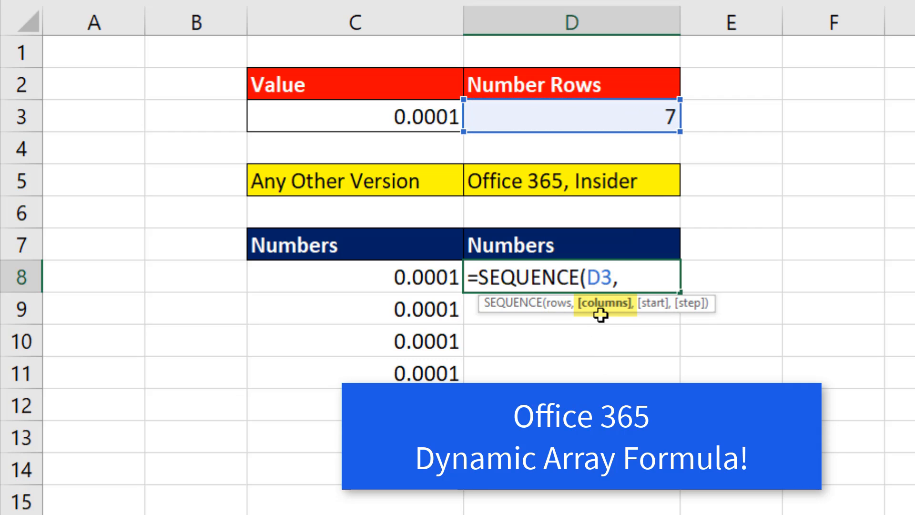
{"action": "type", "text": ","}
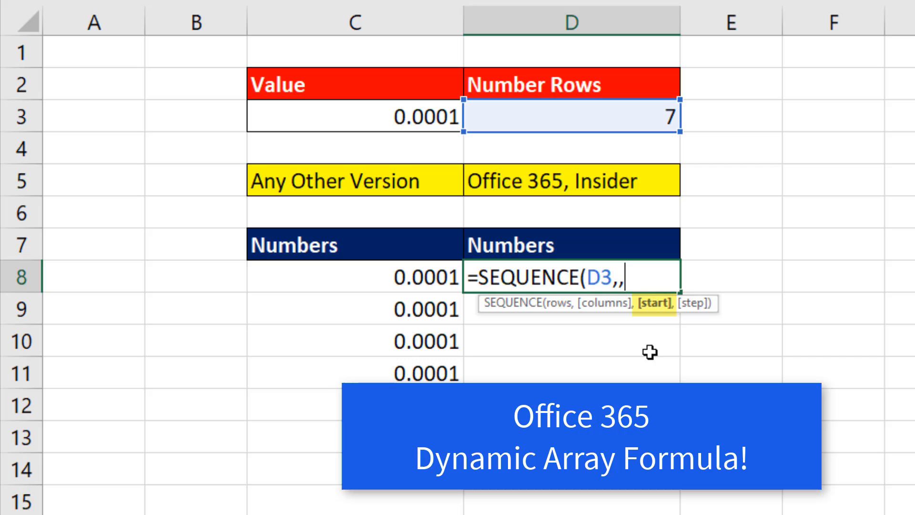
{"action": "left_click", "coordinate": [353, 115]}
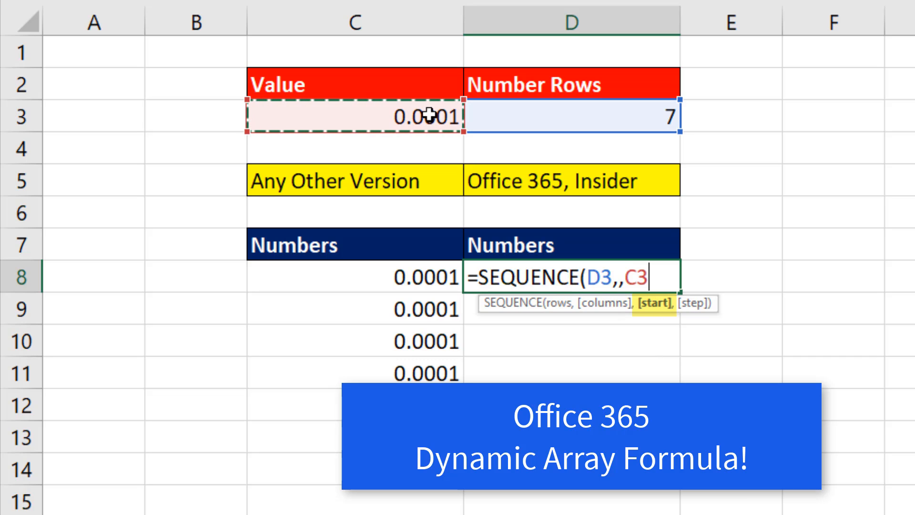
{"action": "type", "text": ","}
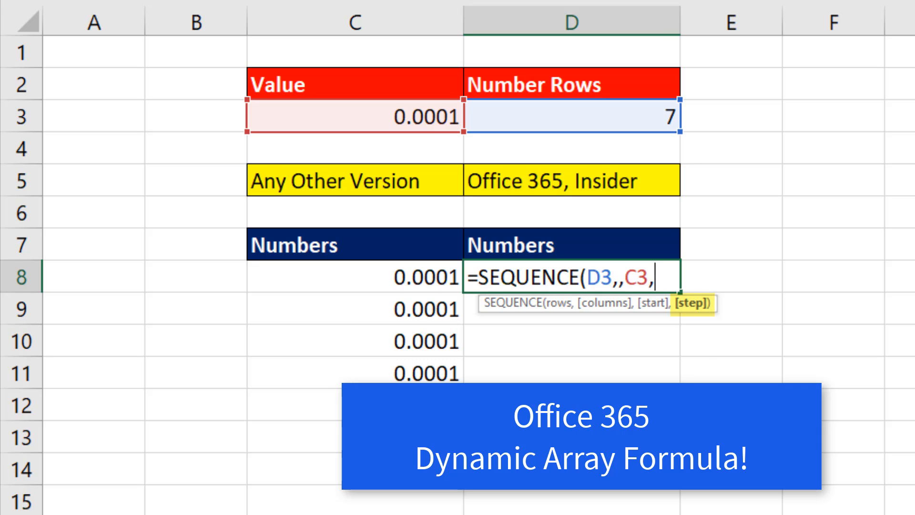
{"action": "type", "text": "0)"}
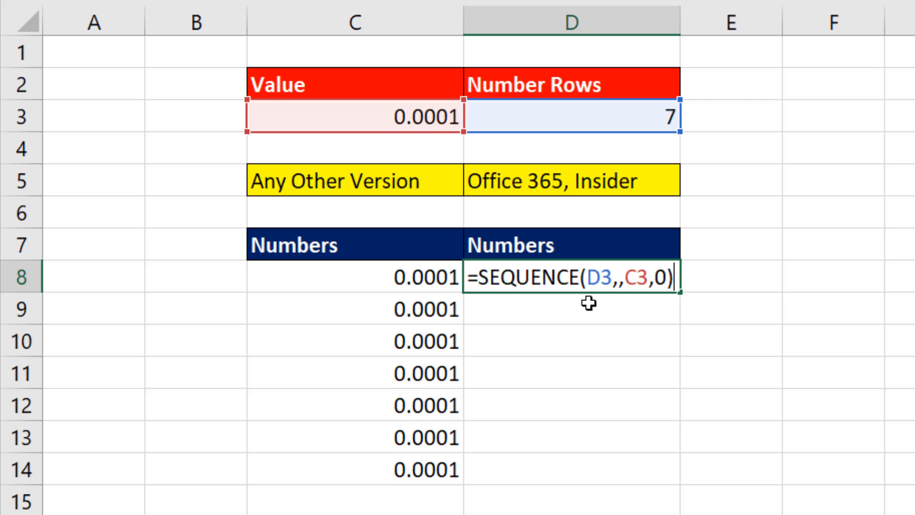
{"action": "mouse_move", "coordinate": [728, 268]}
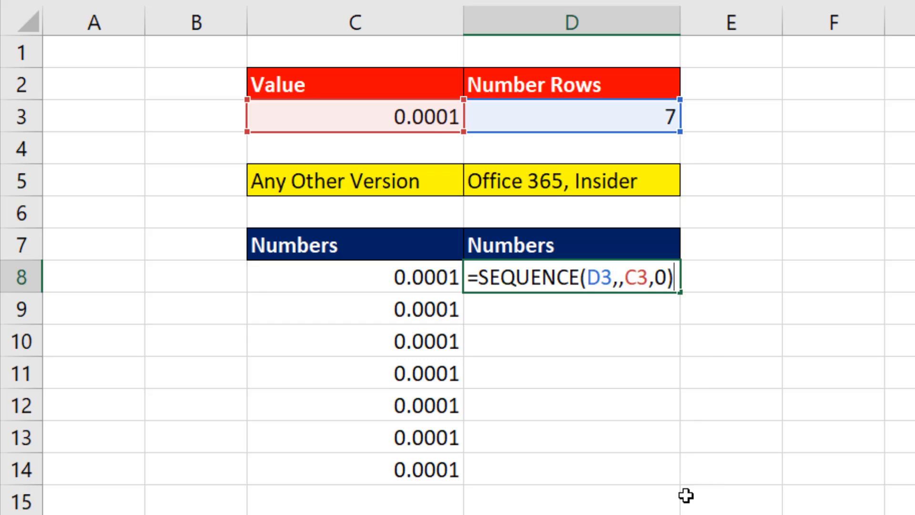
{"action": "mouse_move", "coordinate": [652, 213]}
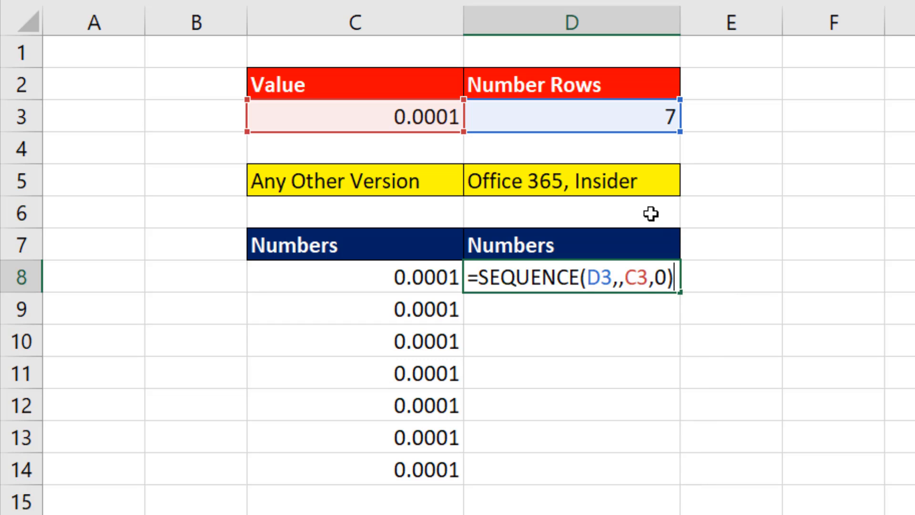
{"action": "mouse_move", "coordinate": [809, 341]}
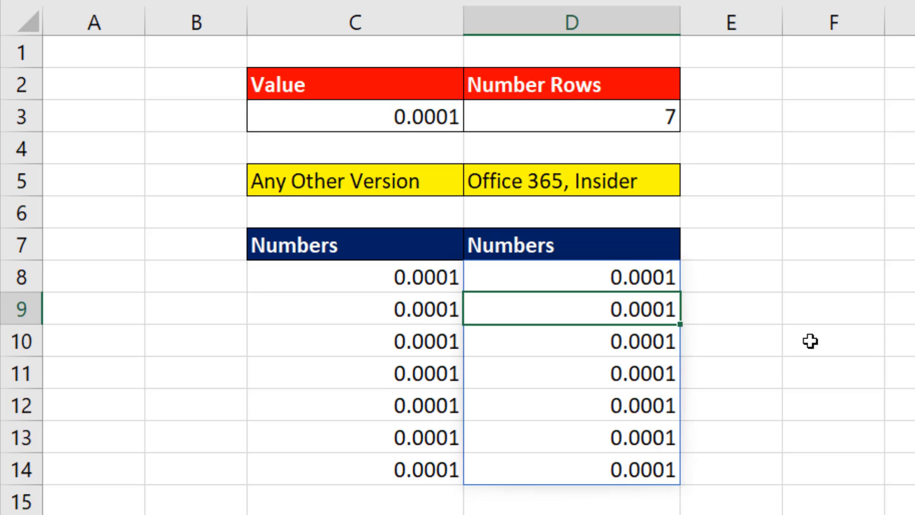
- Change Number Rows to 5 and inspect the spilled SEQUENCE cells in column D
{"action": "left_click", "coordinate": [569, 115]}
{"action": "type", "text": "5"}
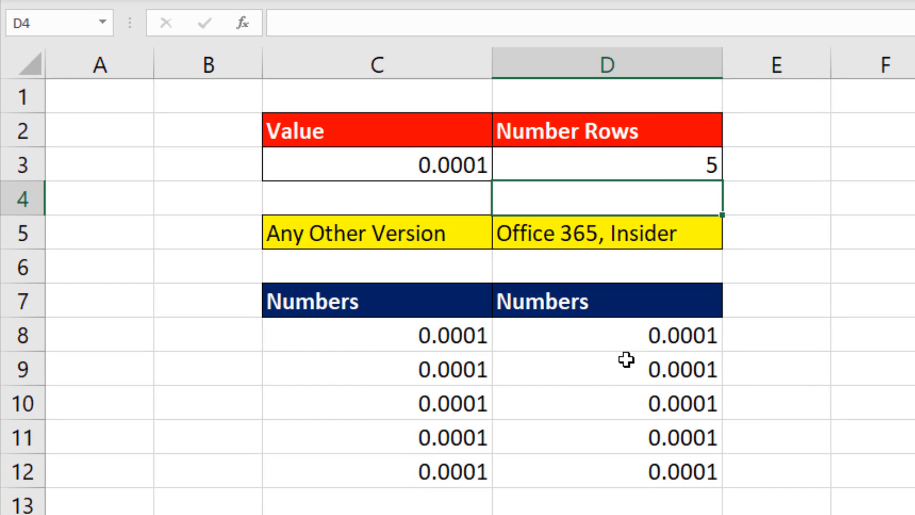
{"action": "left_click", "coordinate": [607, 368]}
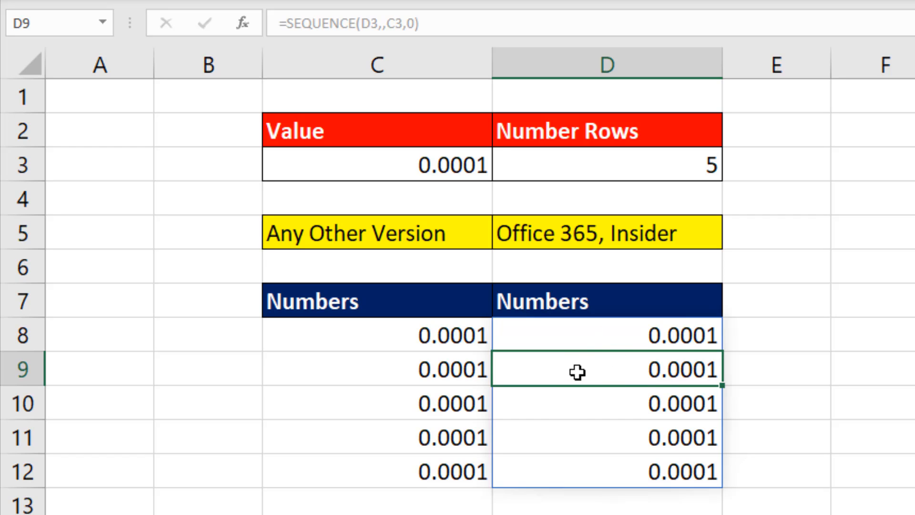
{"action": "mouse_move", "coordinate": [317, 38]}
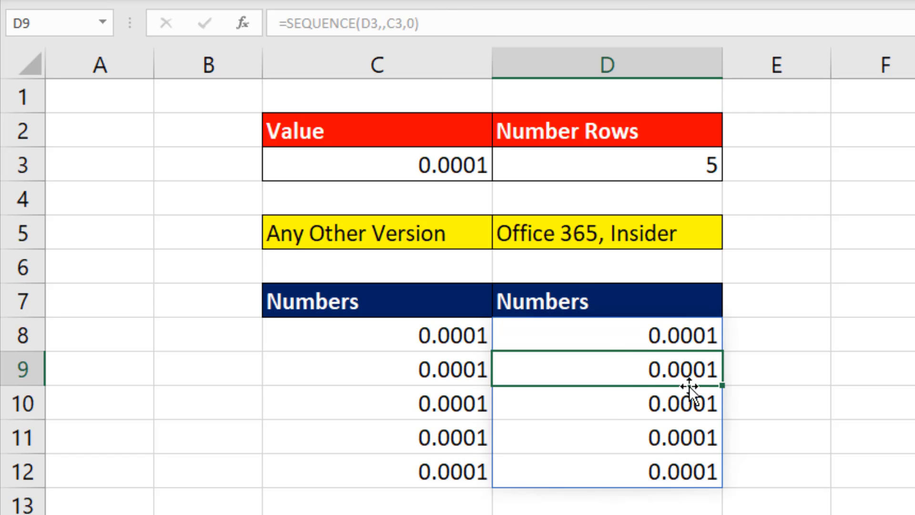
{"action": "mouse_move", "coordinate": [677, 453]}
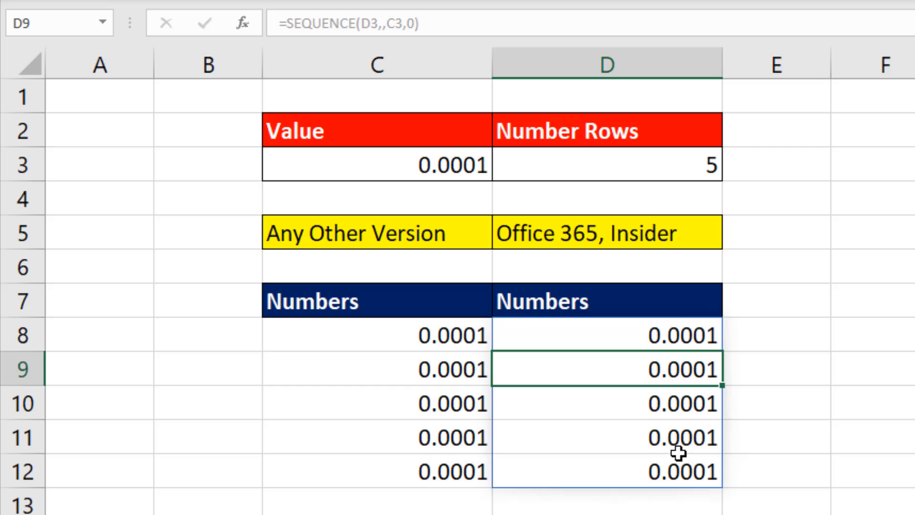
{"action": "left_click", "coordinate": [607, 333]}
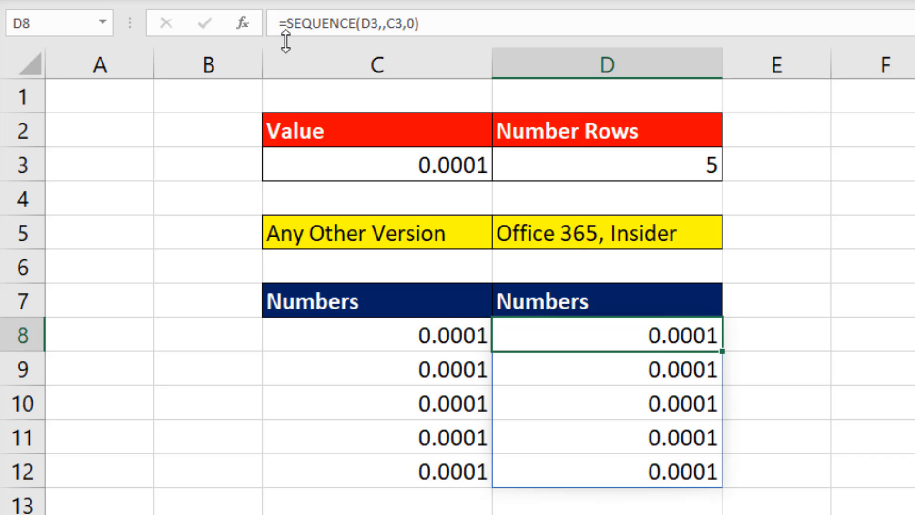
{"action": "mouse_move", "coordinate": [743, 339]}
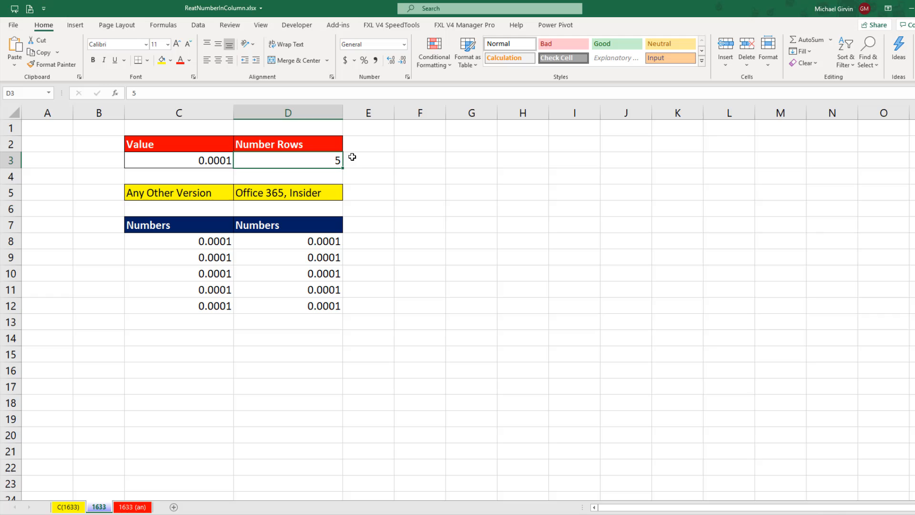
- Set Number Rows to 10 so both Numbers columns list ten rows
{"action": "type", "text": "10"}
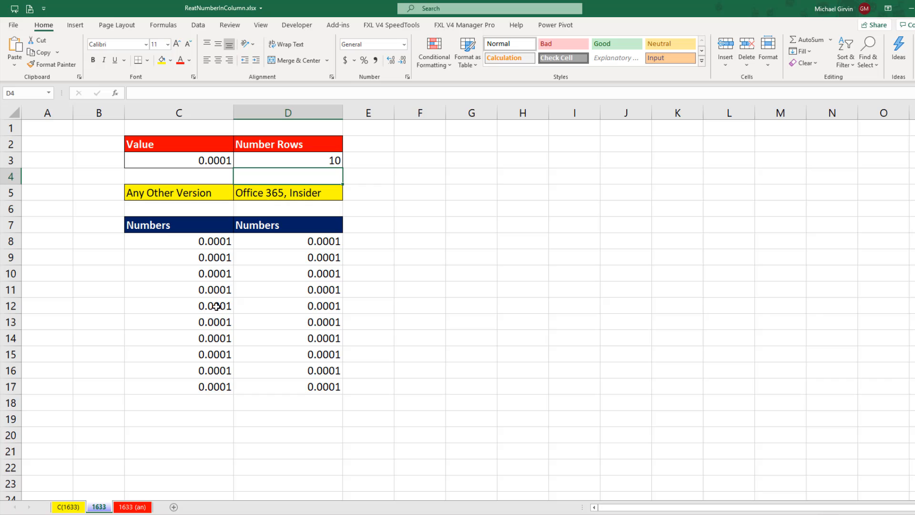
{"action": "mouse_move", "coordinate": [192, 414]}
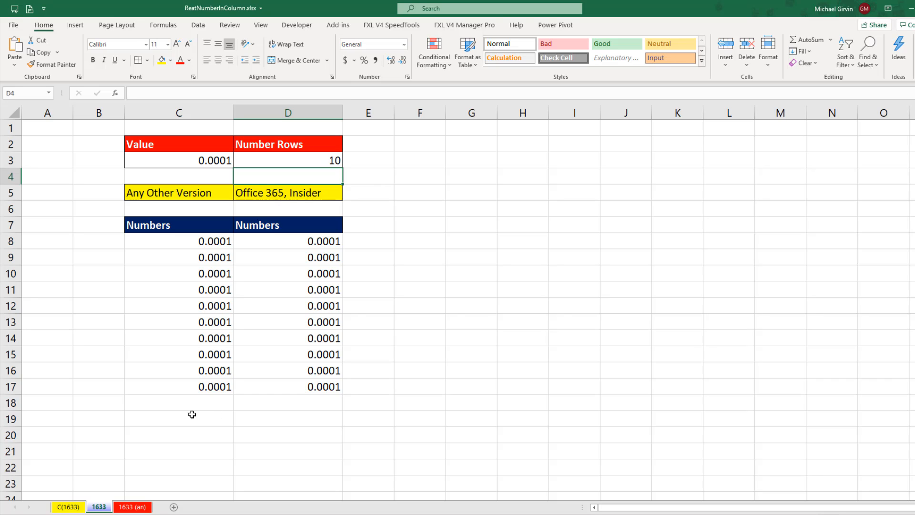
{"action": "mouse_move", "coordinate": [262, 421]}
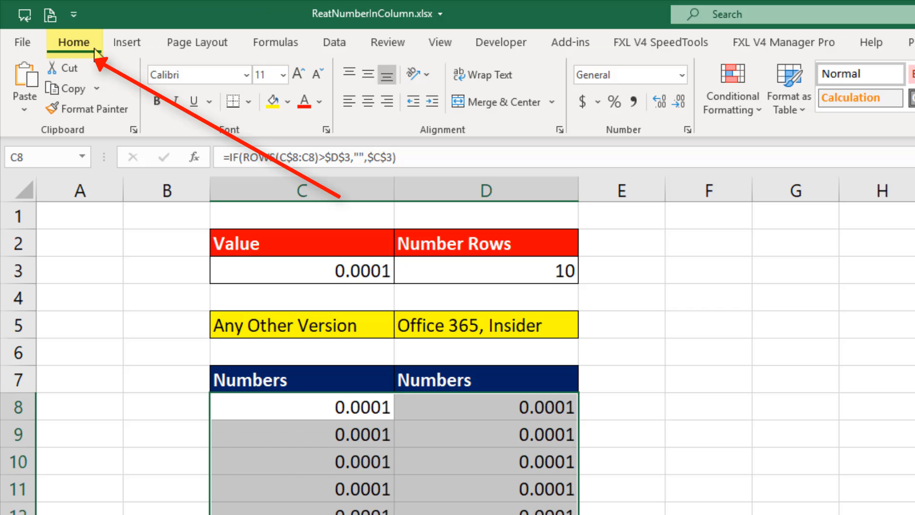
- Start a new formula-based conditional formatting rule for the Numbers range
{"action": "left_click", "coordinate": [731, 89]}
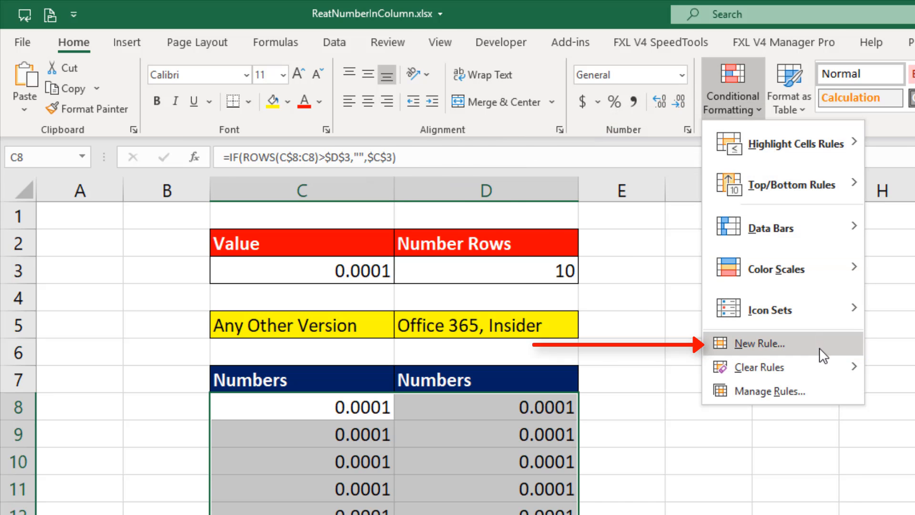
{"action": "left_click", "coordinate": [755, 344]}
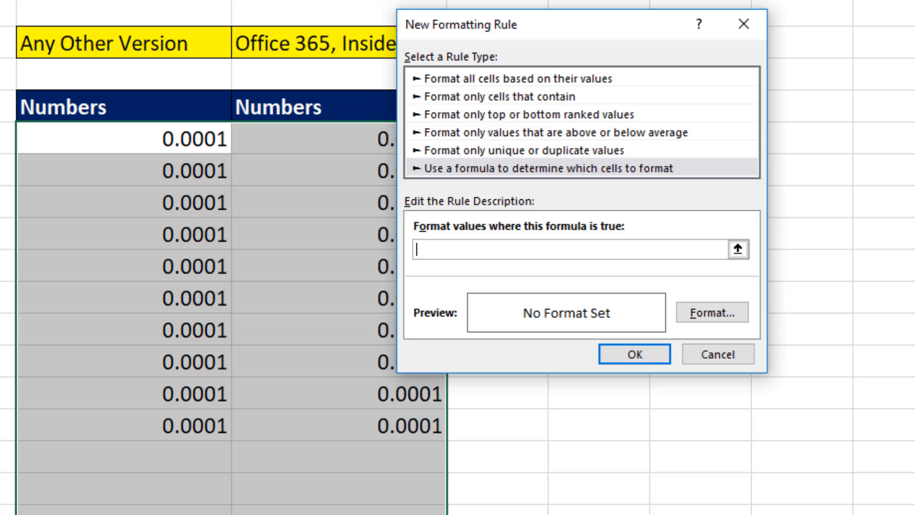
{"action": "mouse_move", "coordinate": [426, 281]}
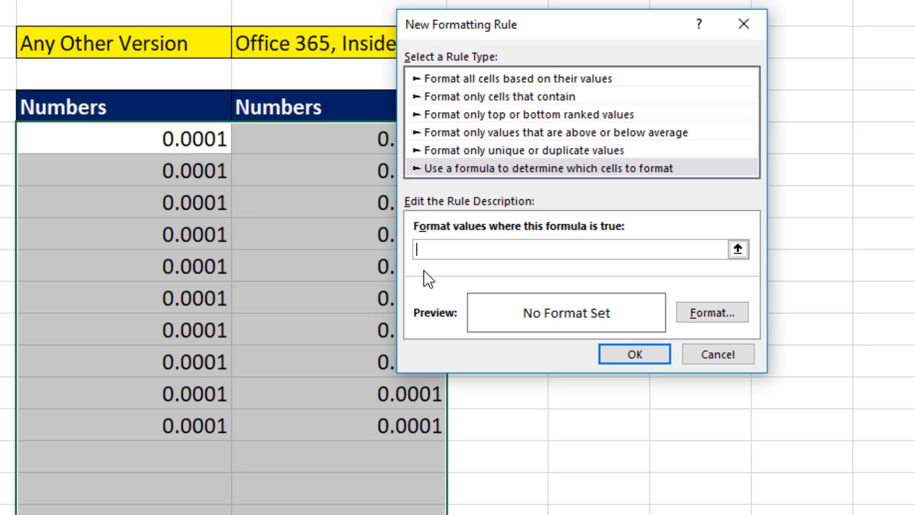
- Enter the rule formula =C8<>"" with a fully relative reference
{"action": "left_click", "coordinate": [184, 140]}
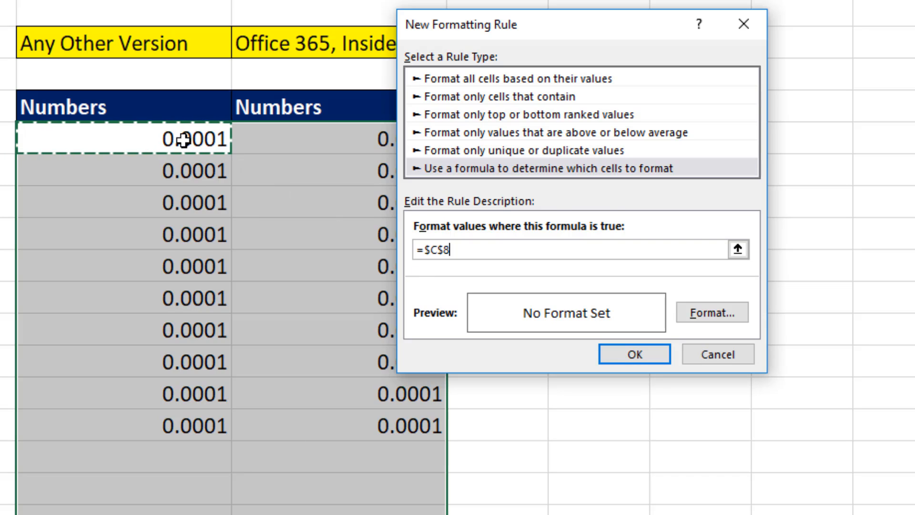
{"action": "mouse_move", "coordinate": [159, 106]}
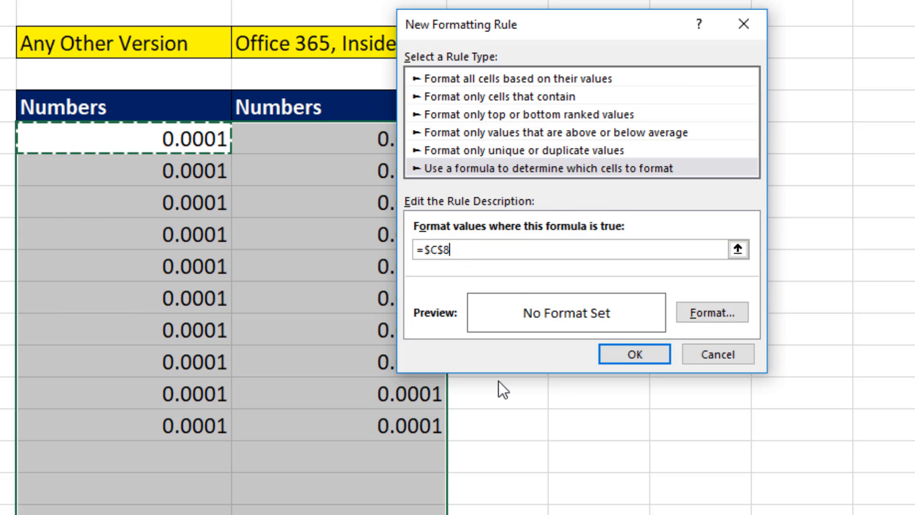
{"action": "key", "text": "f4"}
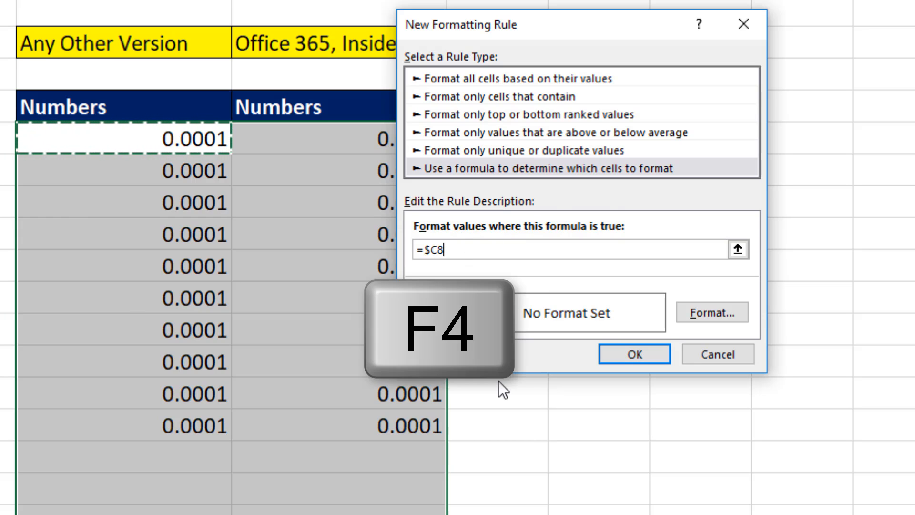
{"action": "key", "text": "f4"}
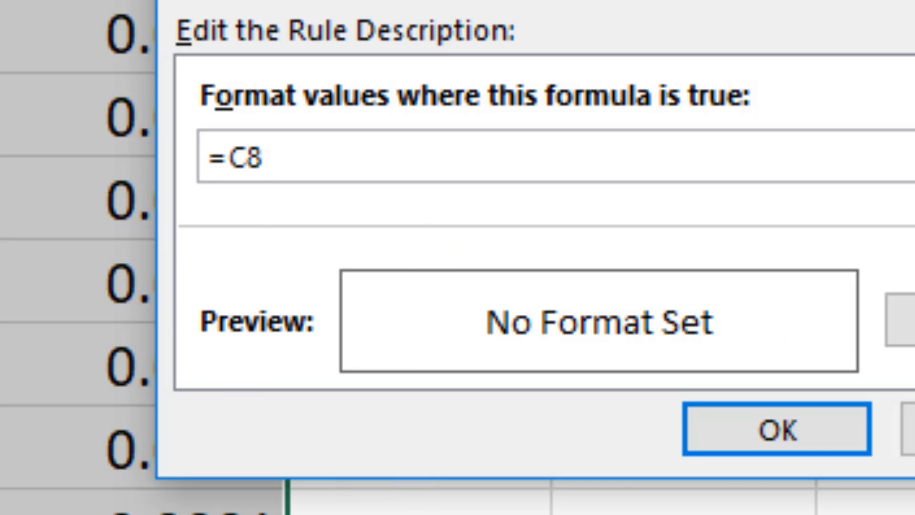
{"action": "type", "text": "<>"}
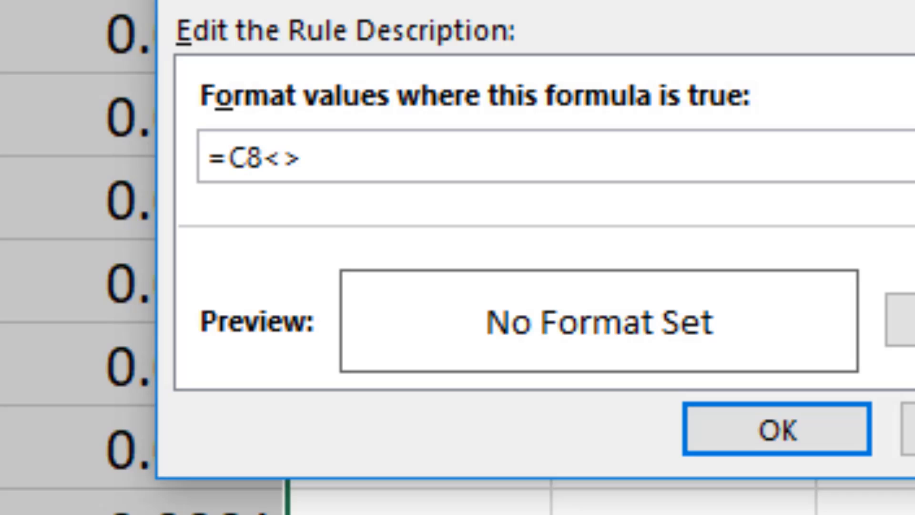
{"action": "type", "text": "\"\""}
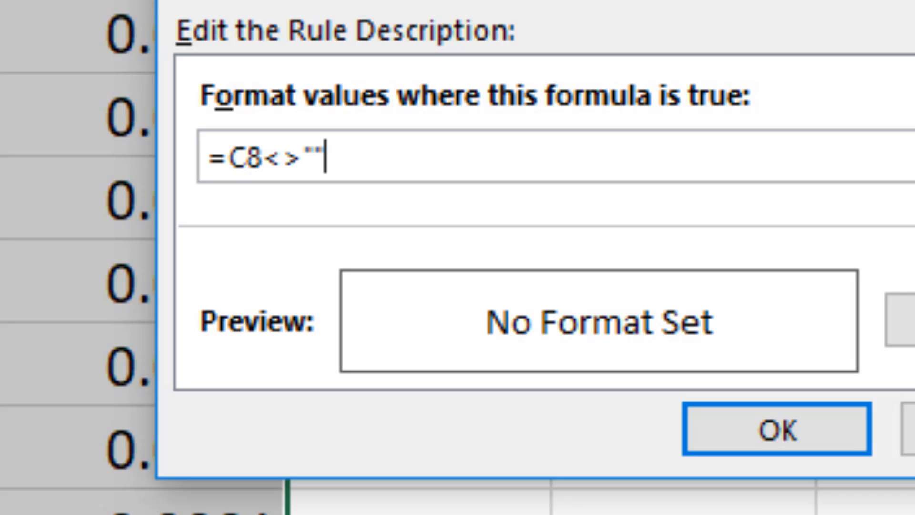
{"action": "double_click", "coordinate": [315, 158]}
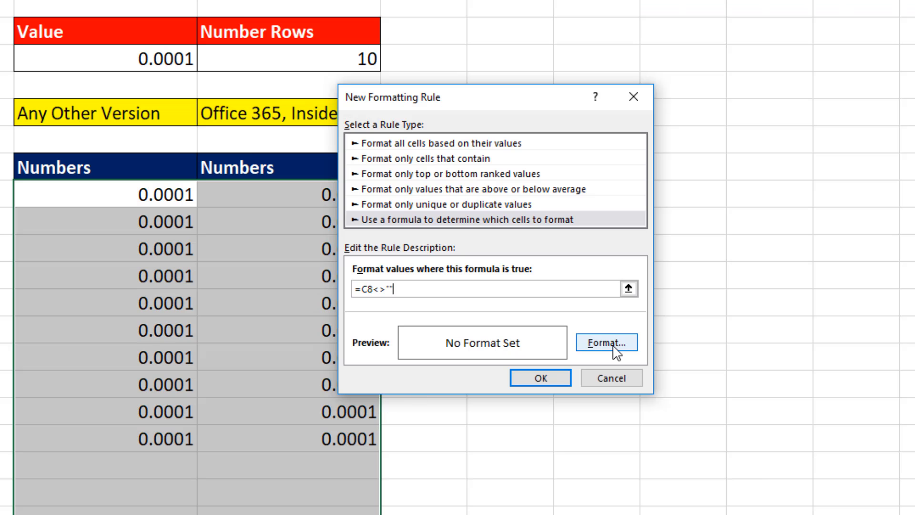
- Apply an outline border format, save the rule, and set Number Rows to 5
{"action": "left_click", "coordinate": [606, 342]}
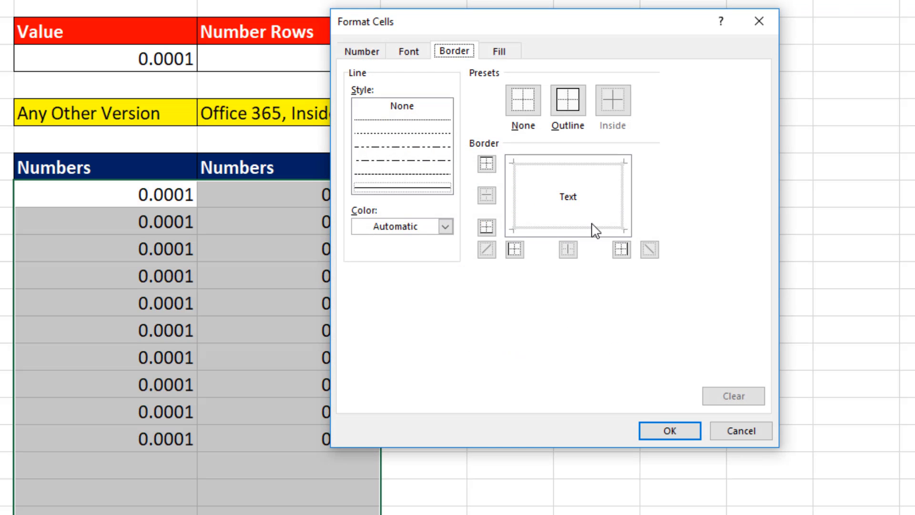
{"action": "left_click", "coordinate": [567, 101]}
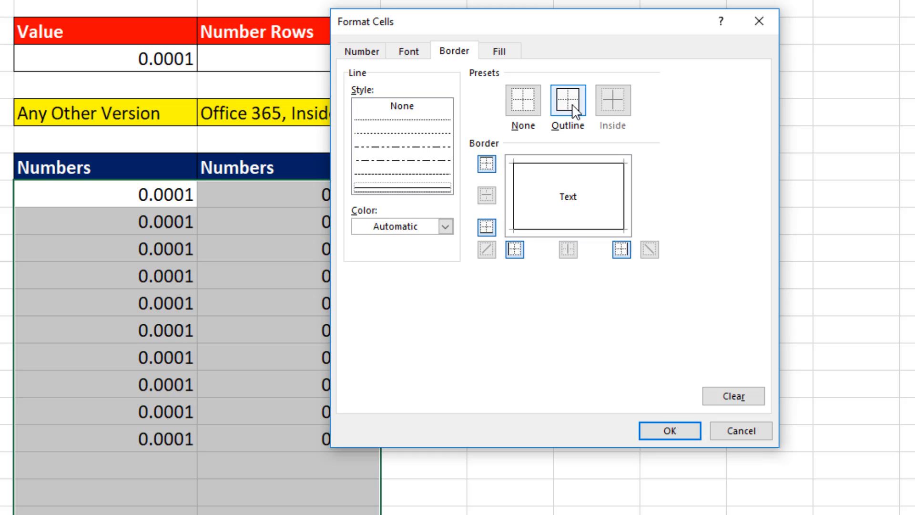
{"action": "left_click", "coordinate": [669, 431]}
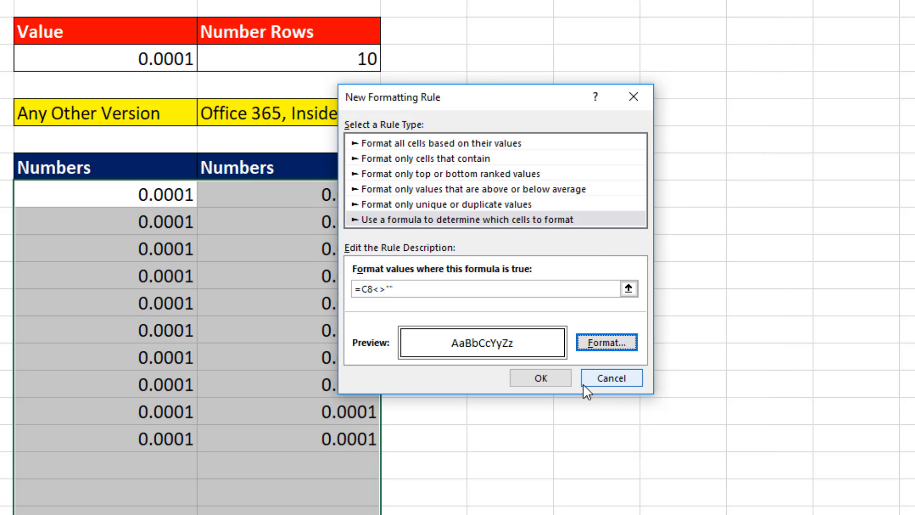
{"action": "left_click", "coordinate": [611, 377]}
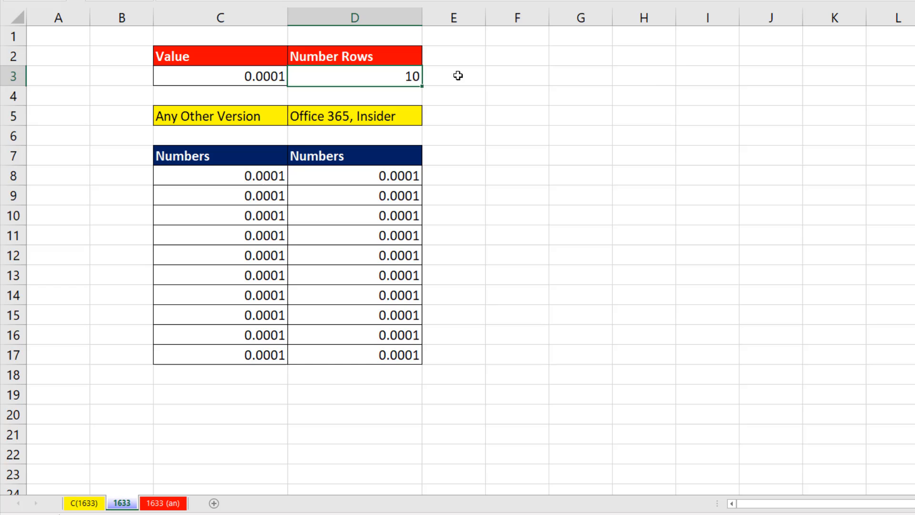
{"action": "type", "text": "5"}
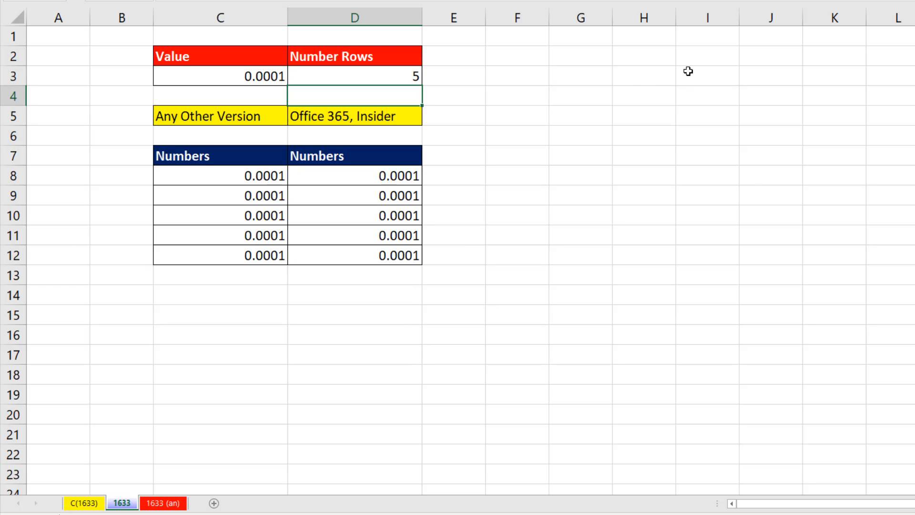